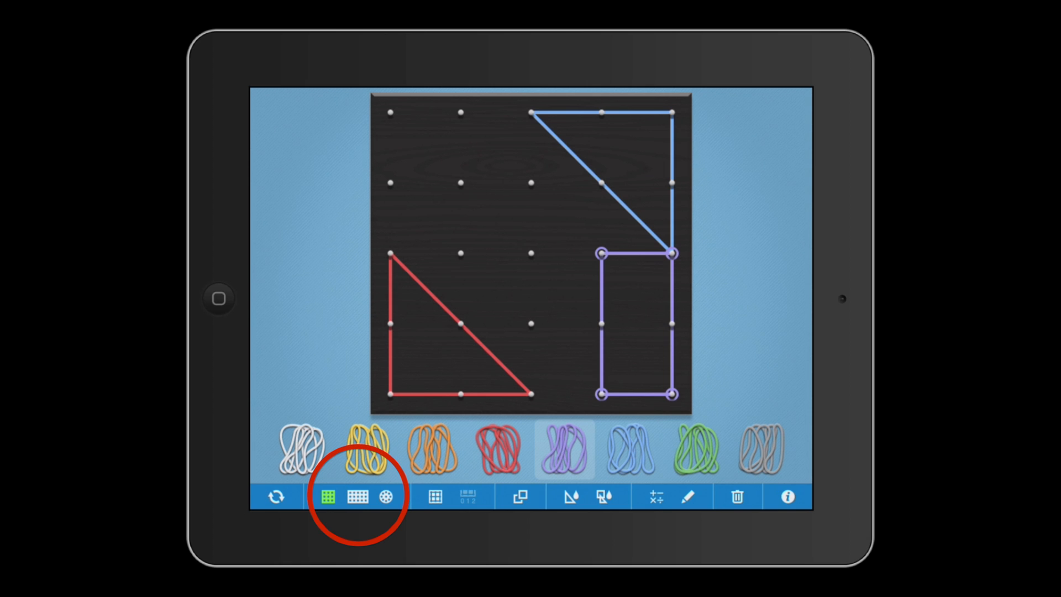
Switch the board type to the large rectangular pegboard, showing grid lines between pegs
left_click(358, 495)
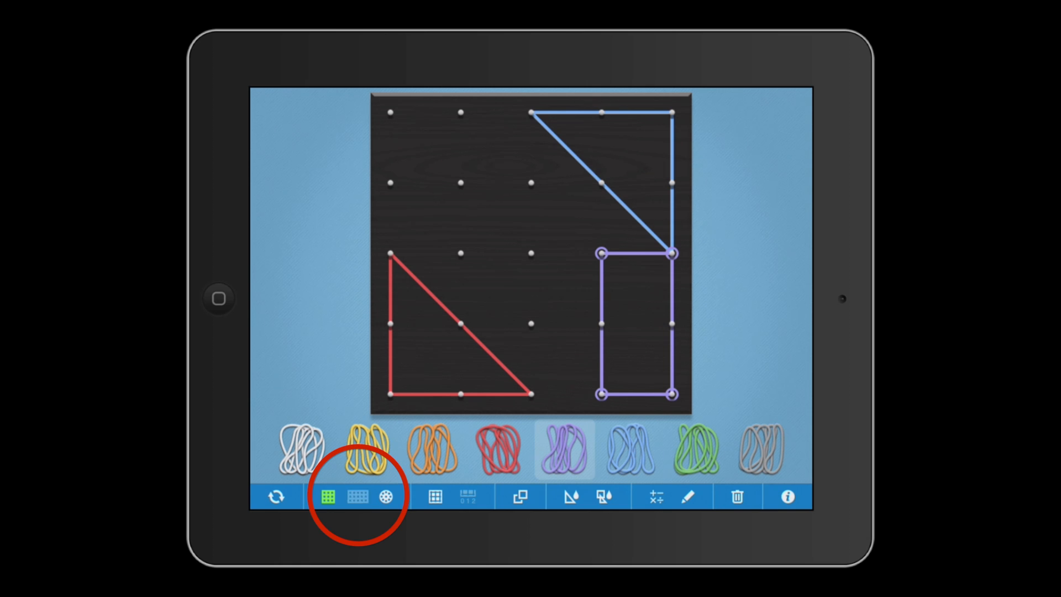
left_click(358, 497)
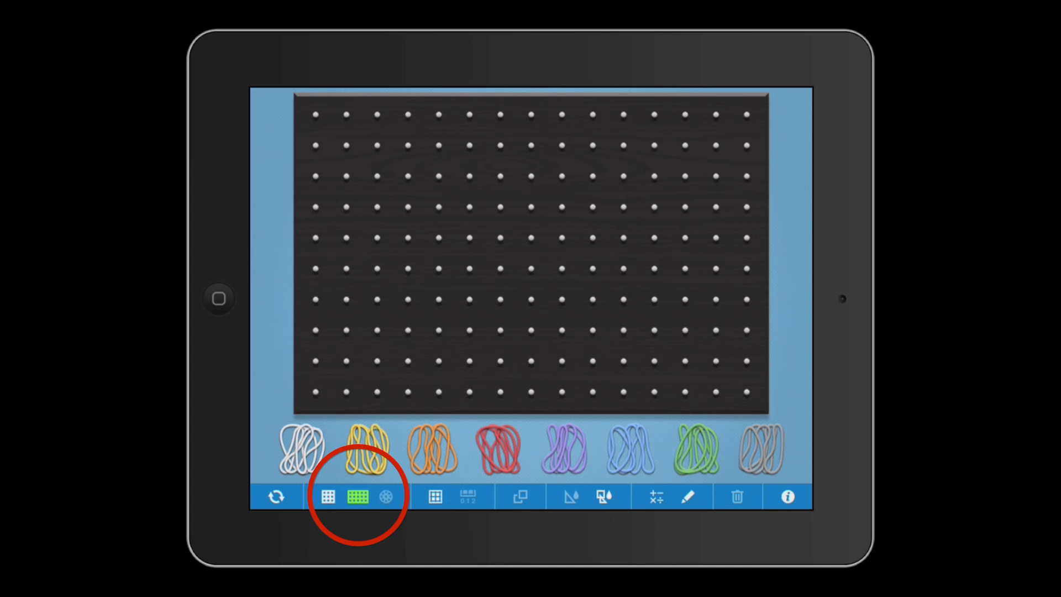
left_click(384, 496)
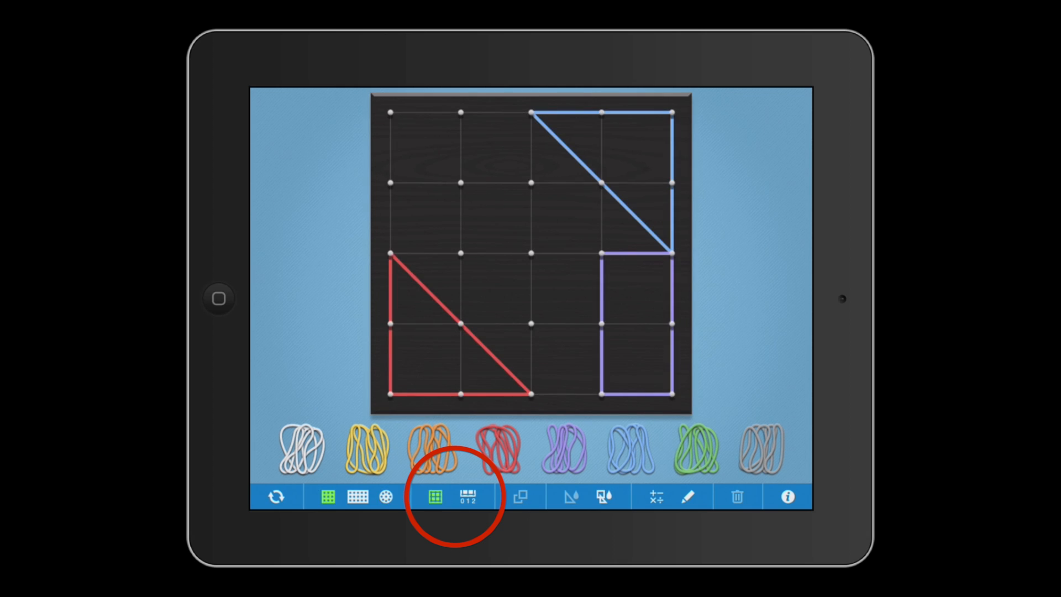
Turn off Show Grid so the red, blue and purple shapes sit on plain pegs
left_click(468, 496)
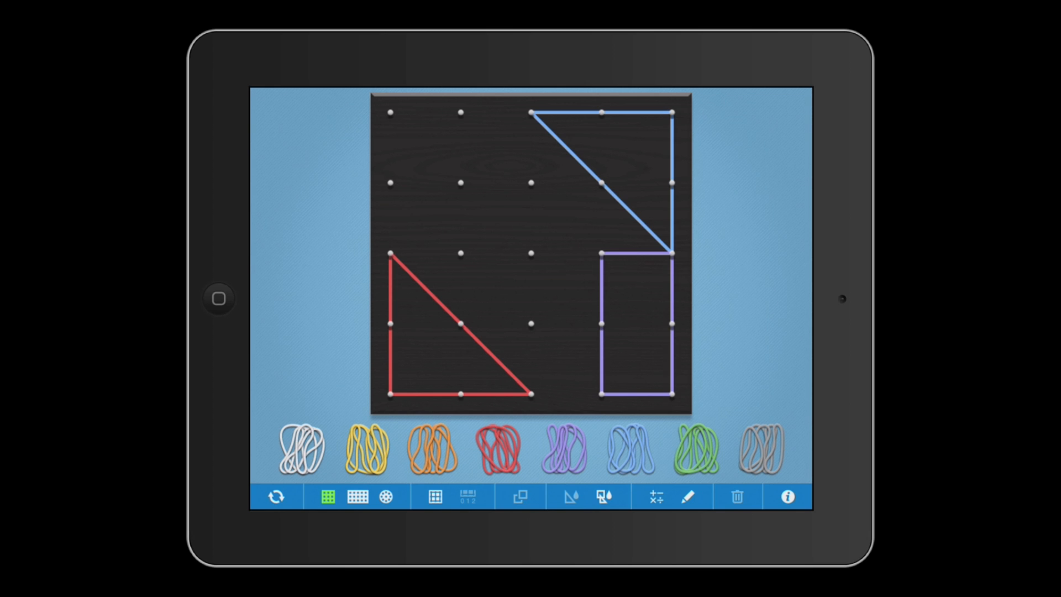
Duplicate the lower red triangle, drop the copy at the upper left, and fill all shapes
left_click(497, 449)
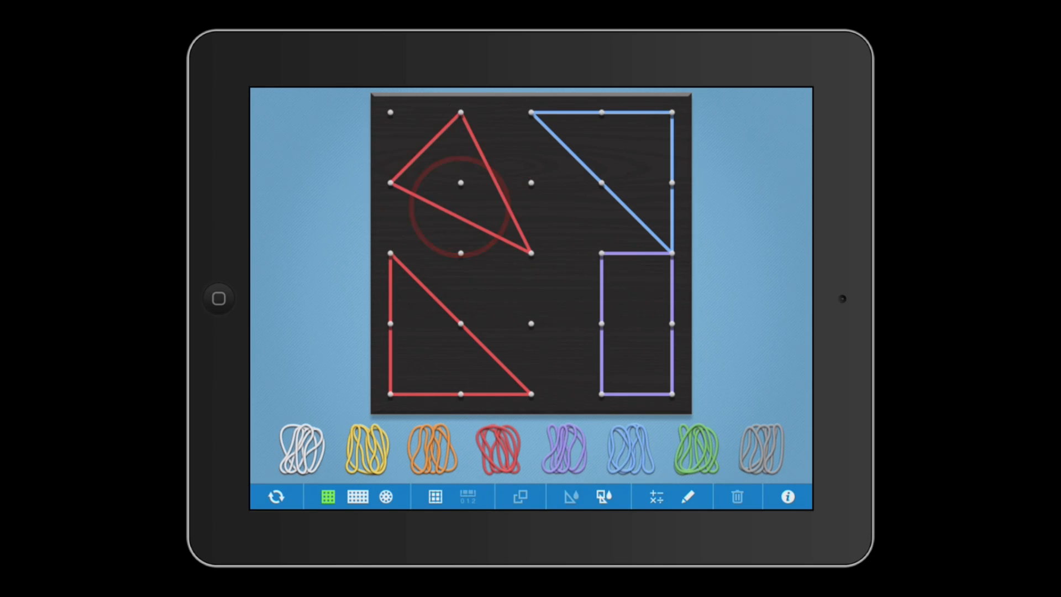
left_click(498, 448)
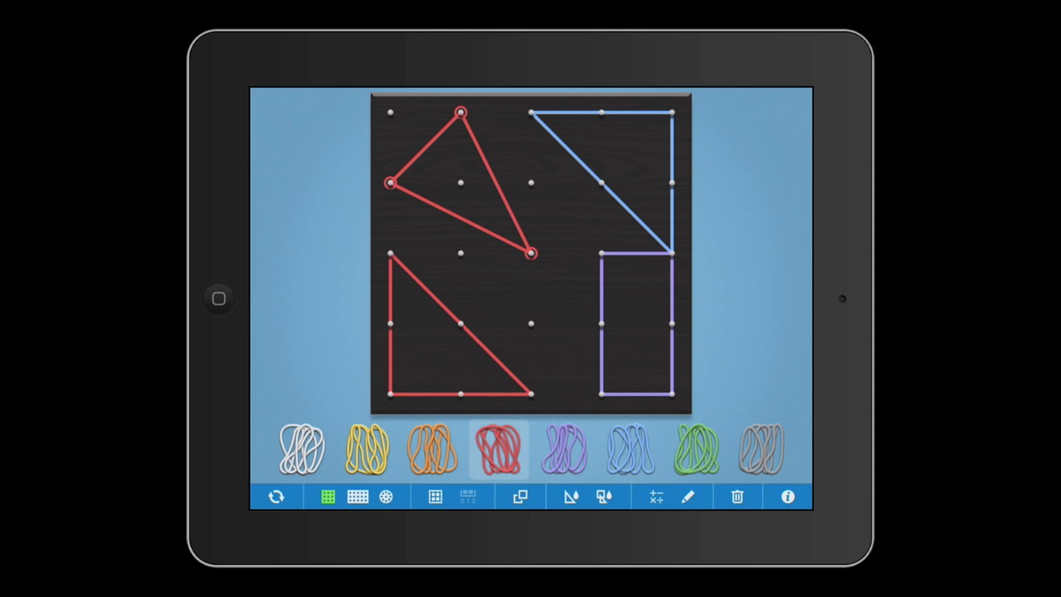
left_click(604, 496)
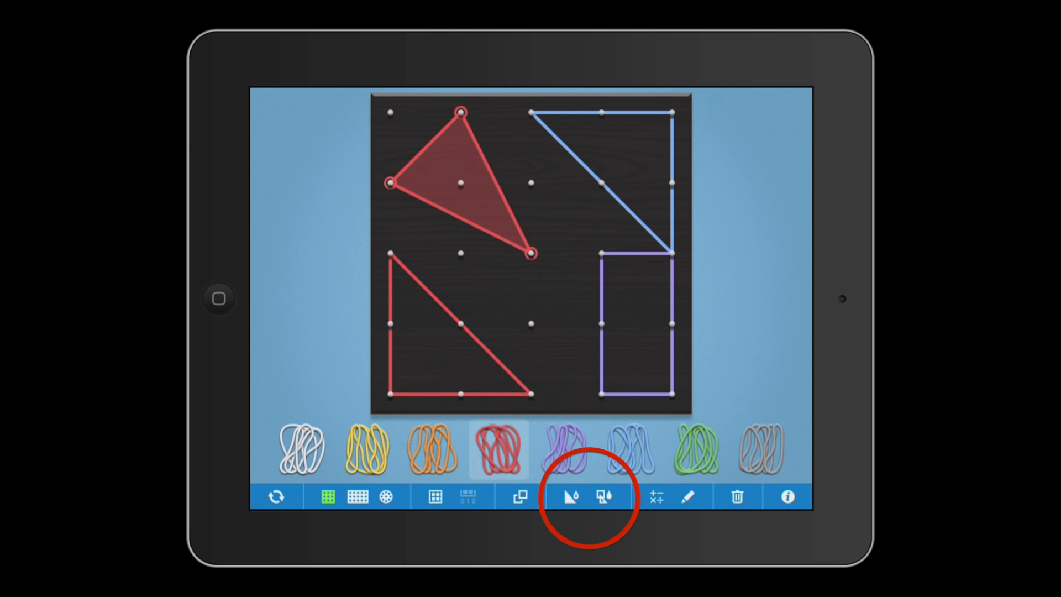
left_click(606, 497)
type("4÷2=2")
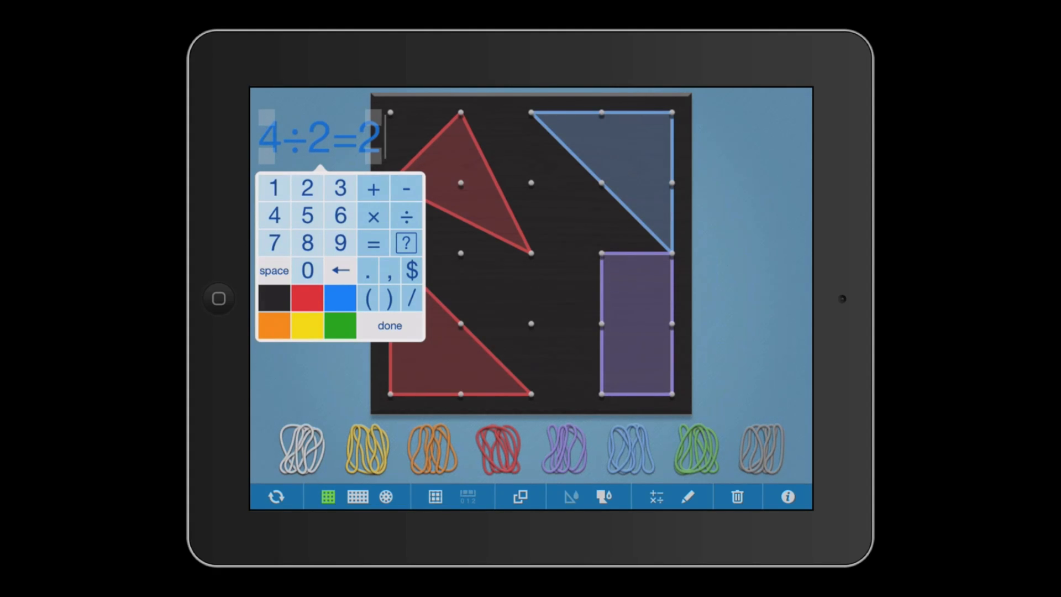
Finish the yellow 4÷2=2 label inside the lower red triangle
left_click(389, 326)
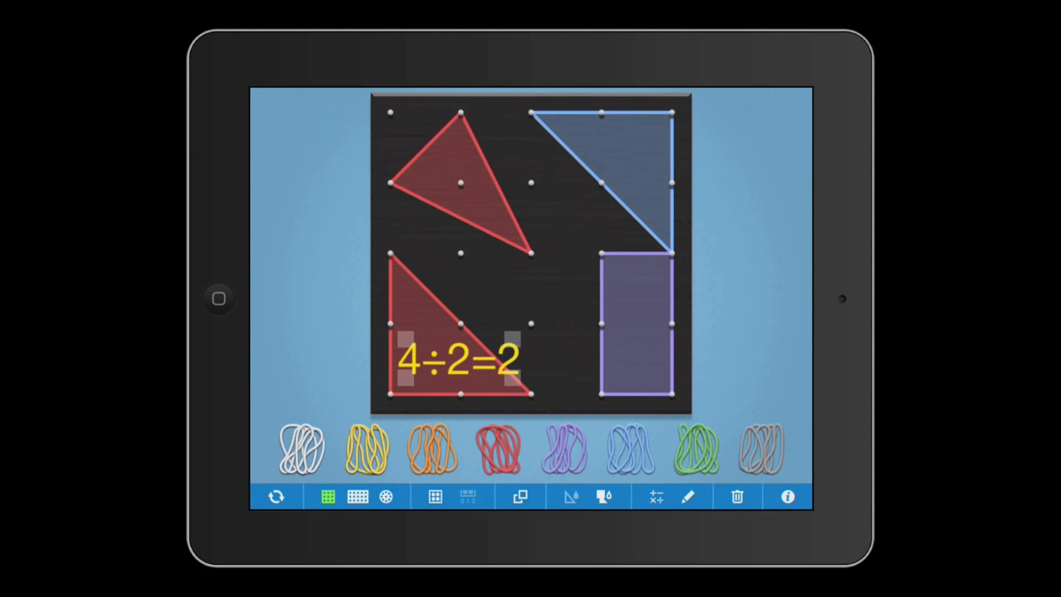
Draw yellow freehand loops and a line across the shapes, then open the How To help
left_click(688, 496)
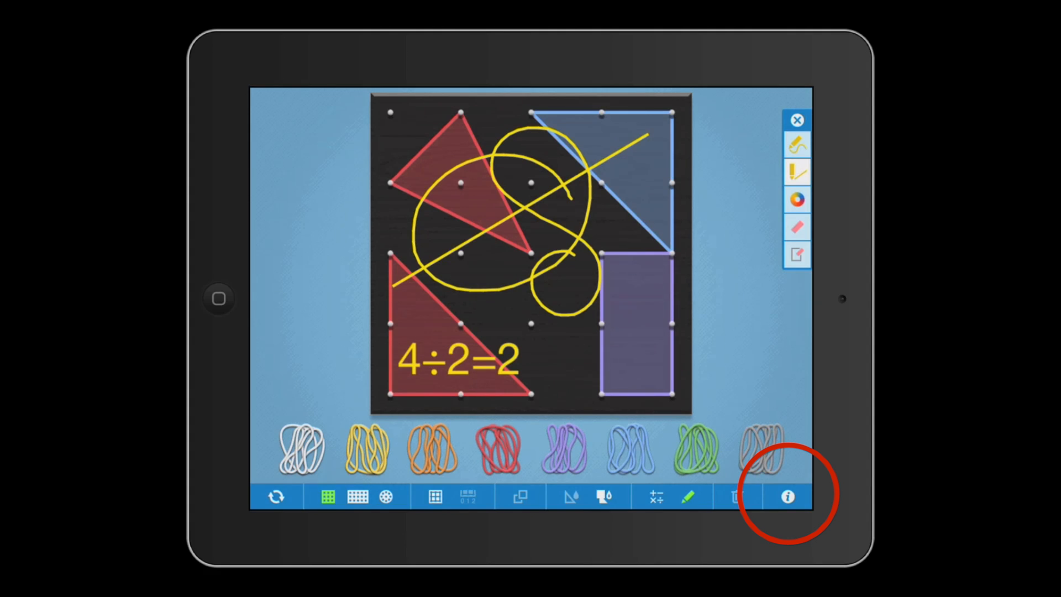
left_click(787, 498)
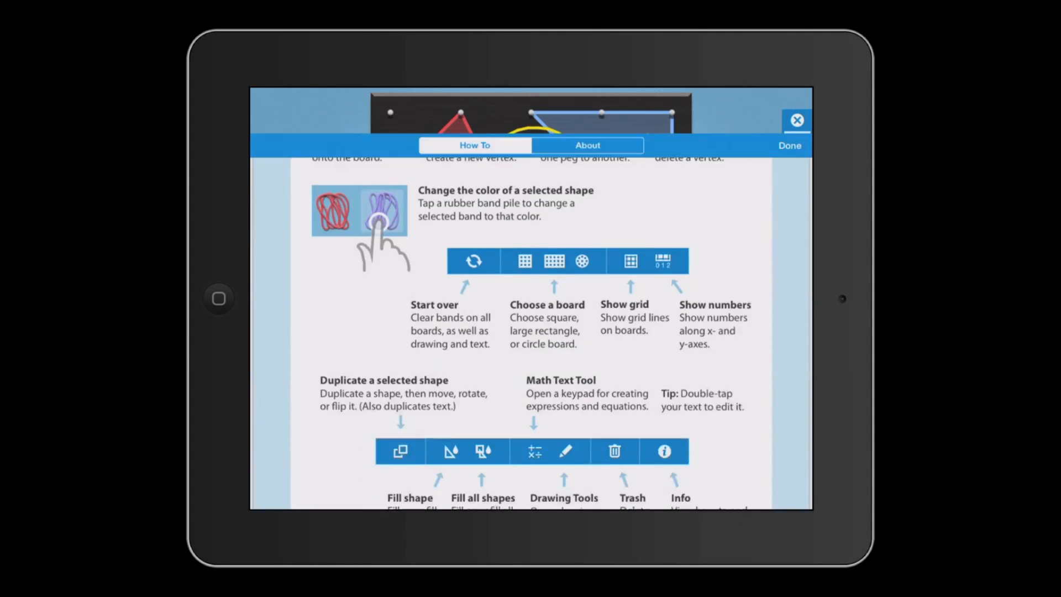